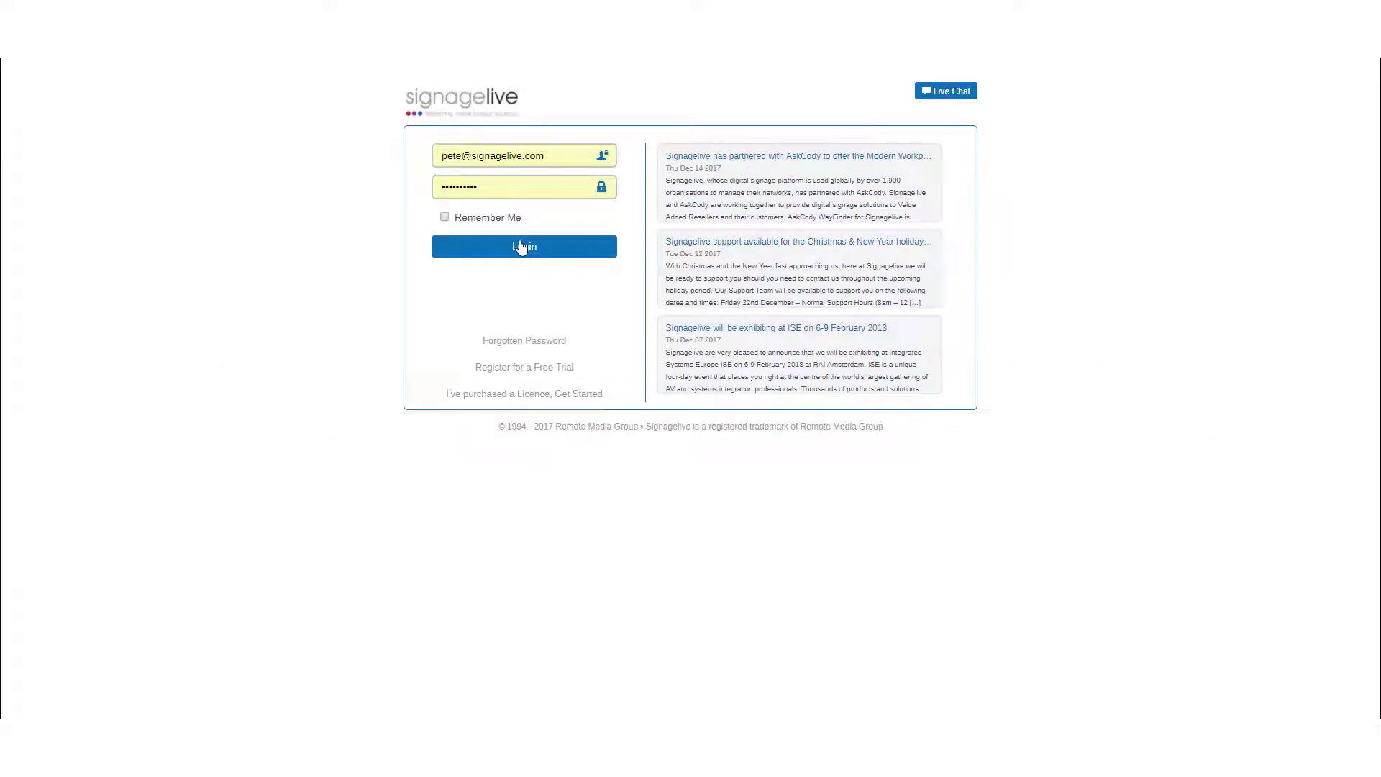
Log in with the pre-filled credentials to reach the Player Dashboard
left_click(524, 246)
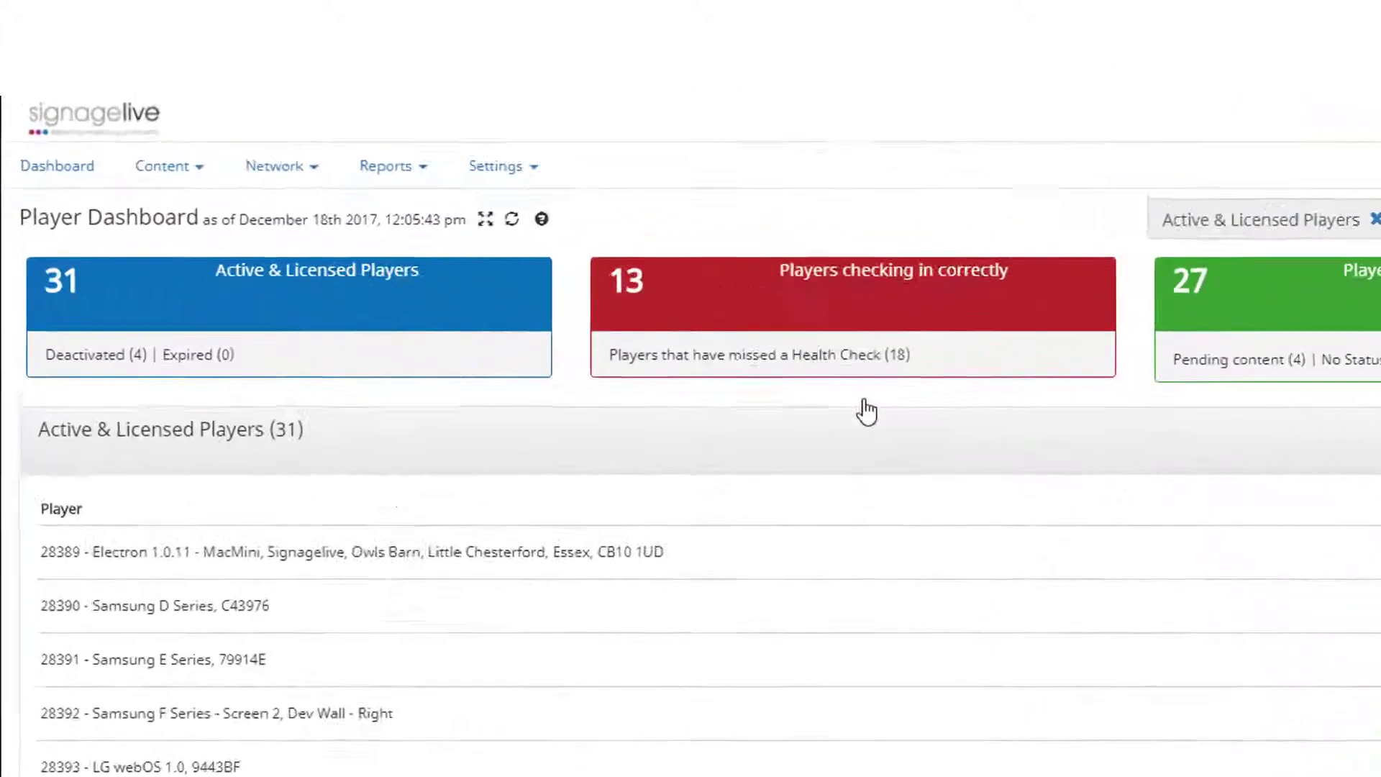
Choose Publish from the Content menu
left_click(168, 167)
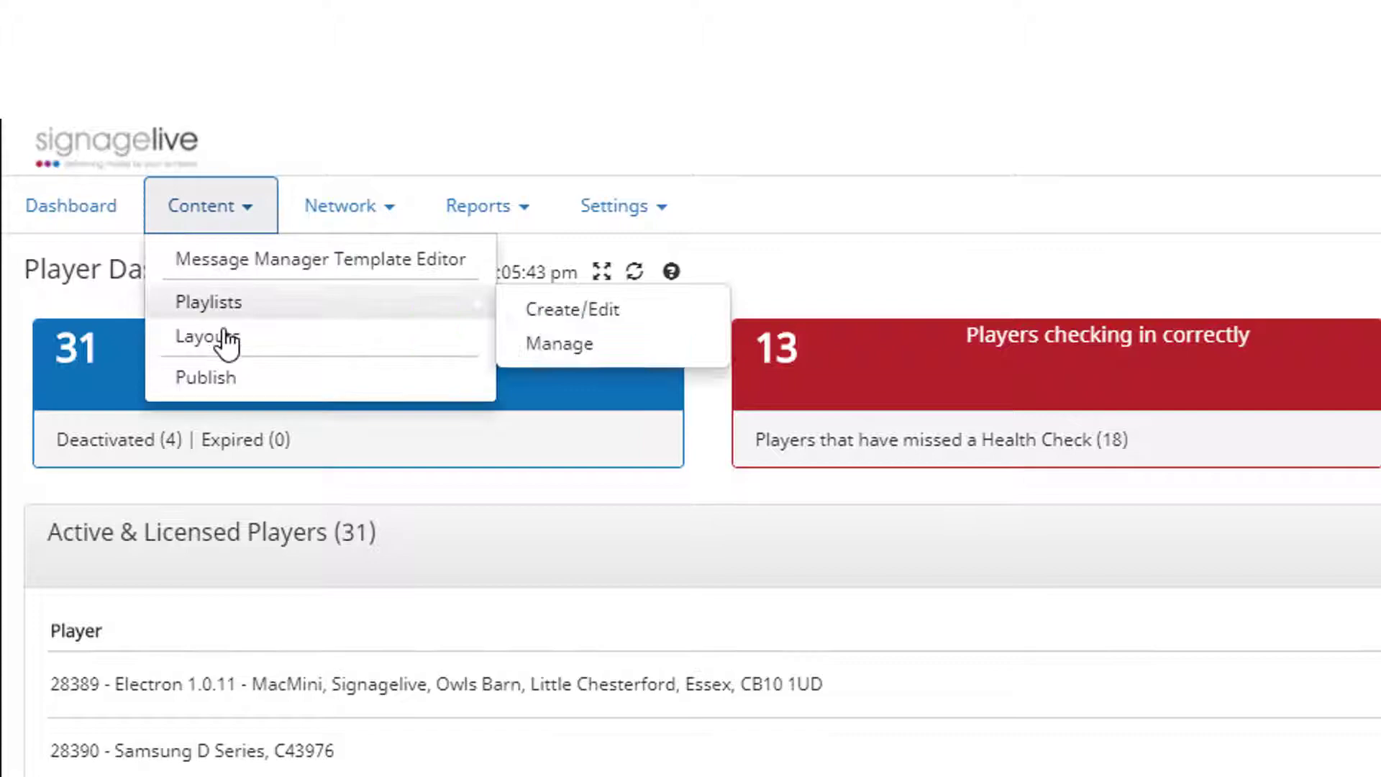
mouse_move(212, 402)
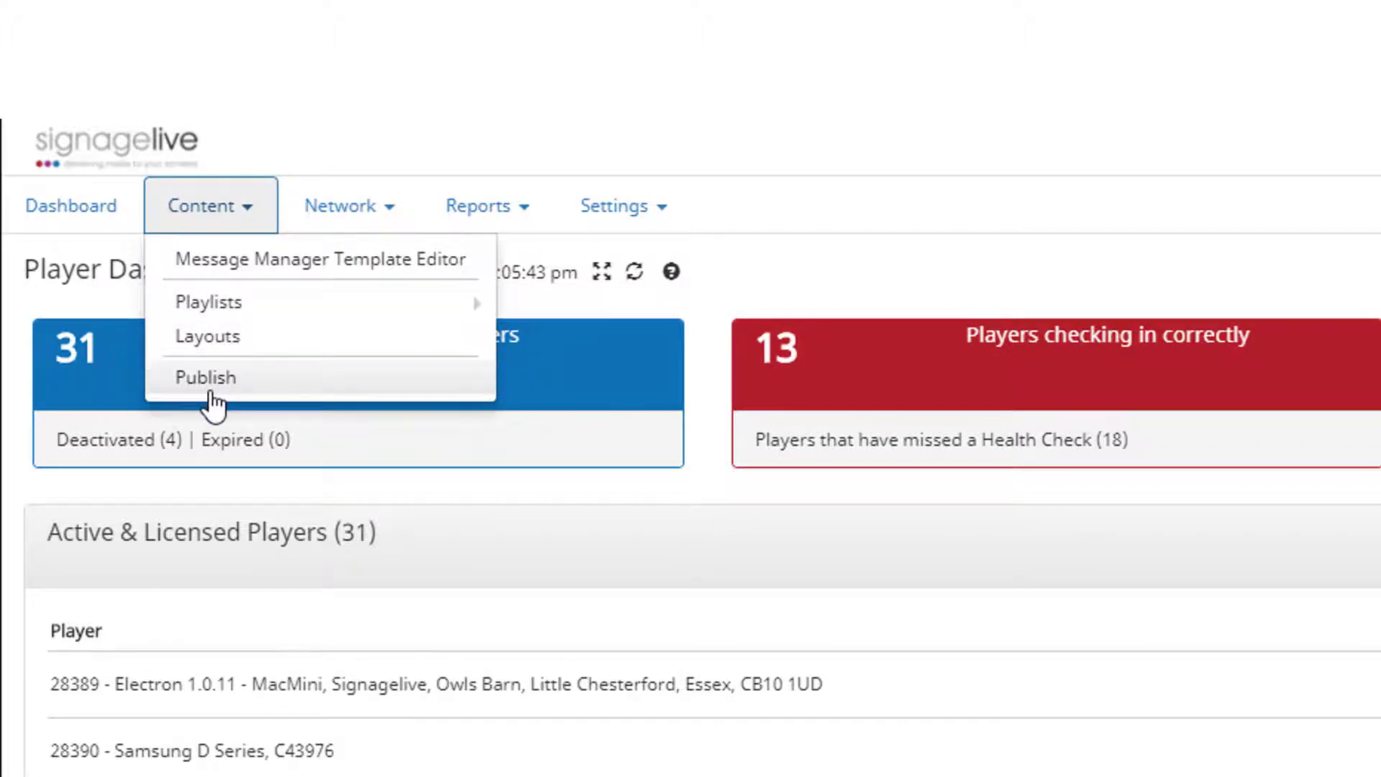
left_click(205, 378)
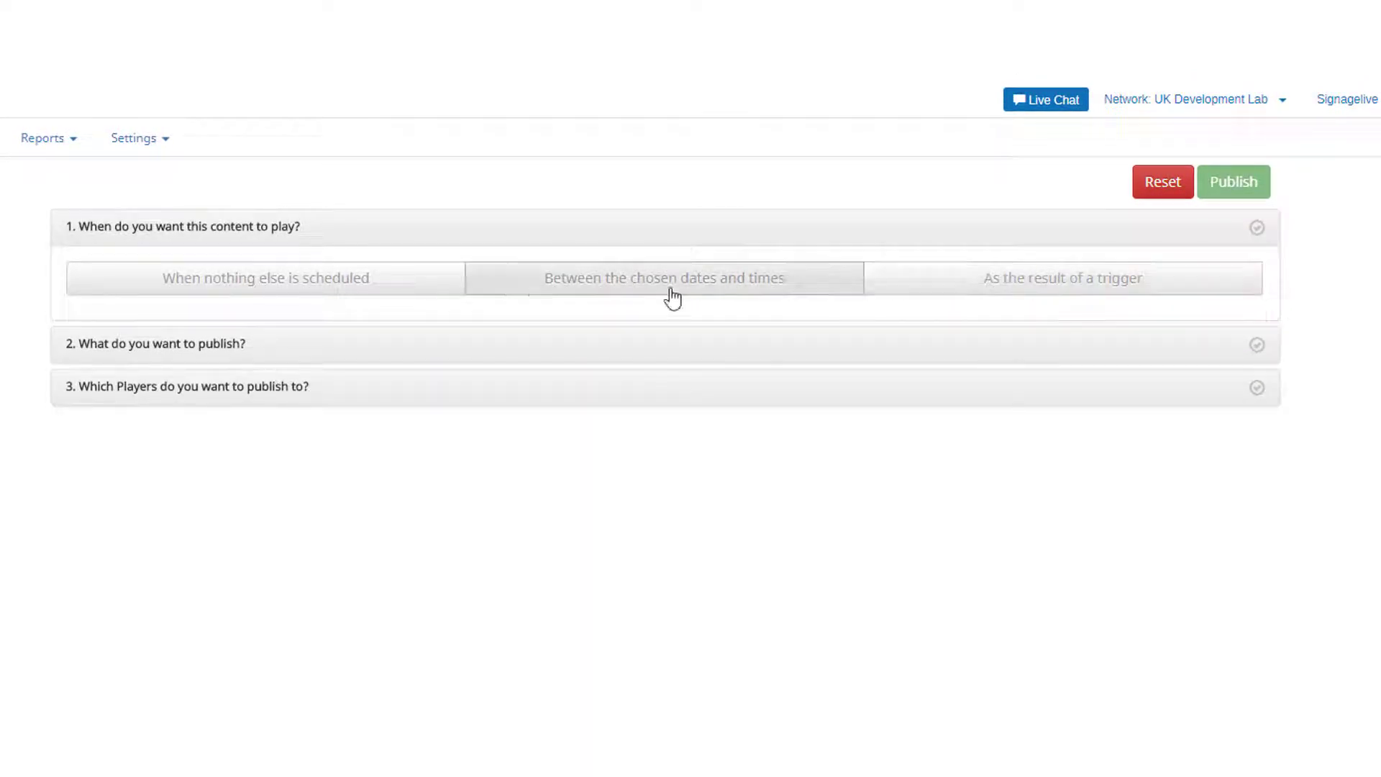
Schedule playback for when nothing else is scheduled and expand the what-to-publish step
left_click(266, 278)
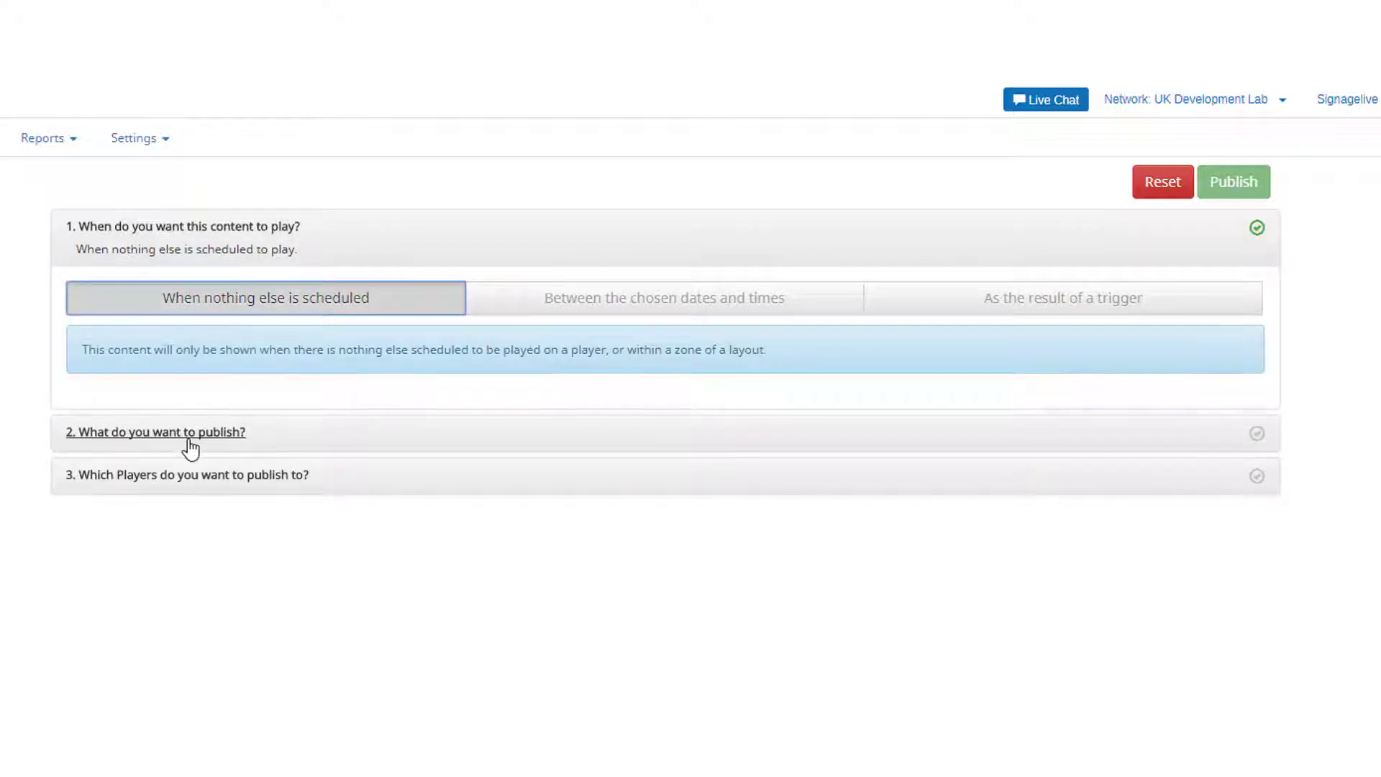
left_click(157, 432)
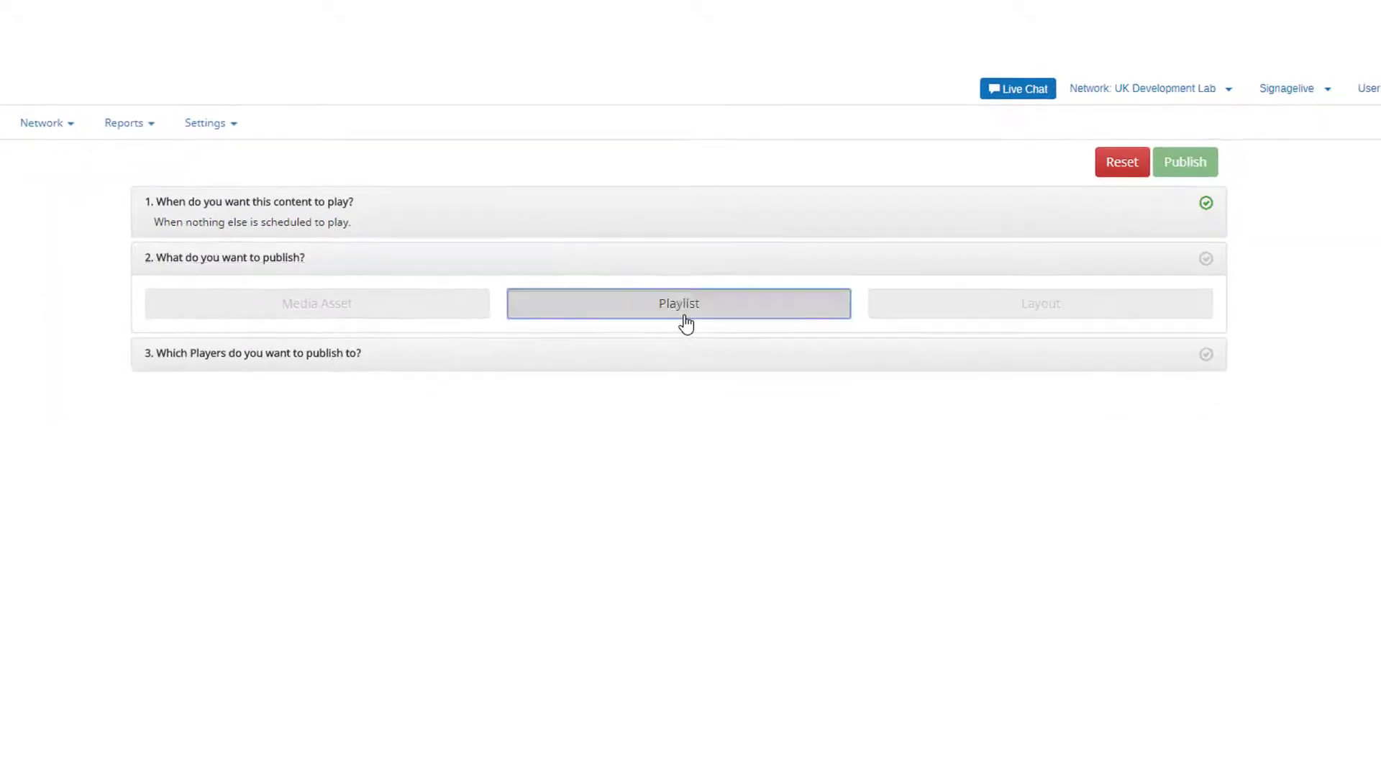
Select the 'Portrait menu PL' playlist as the content and expand the players step
left_click(677, 304)
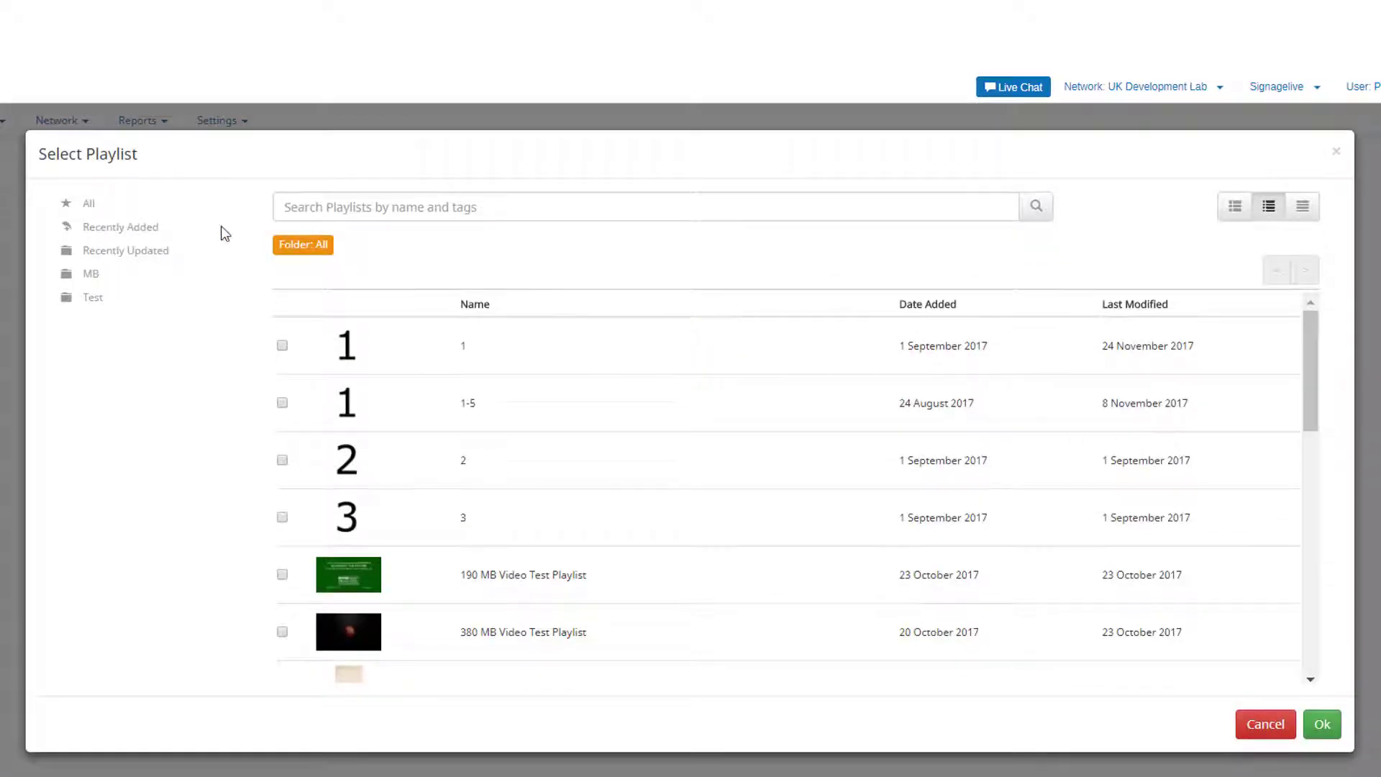
left_click(120, 227)
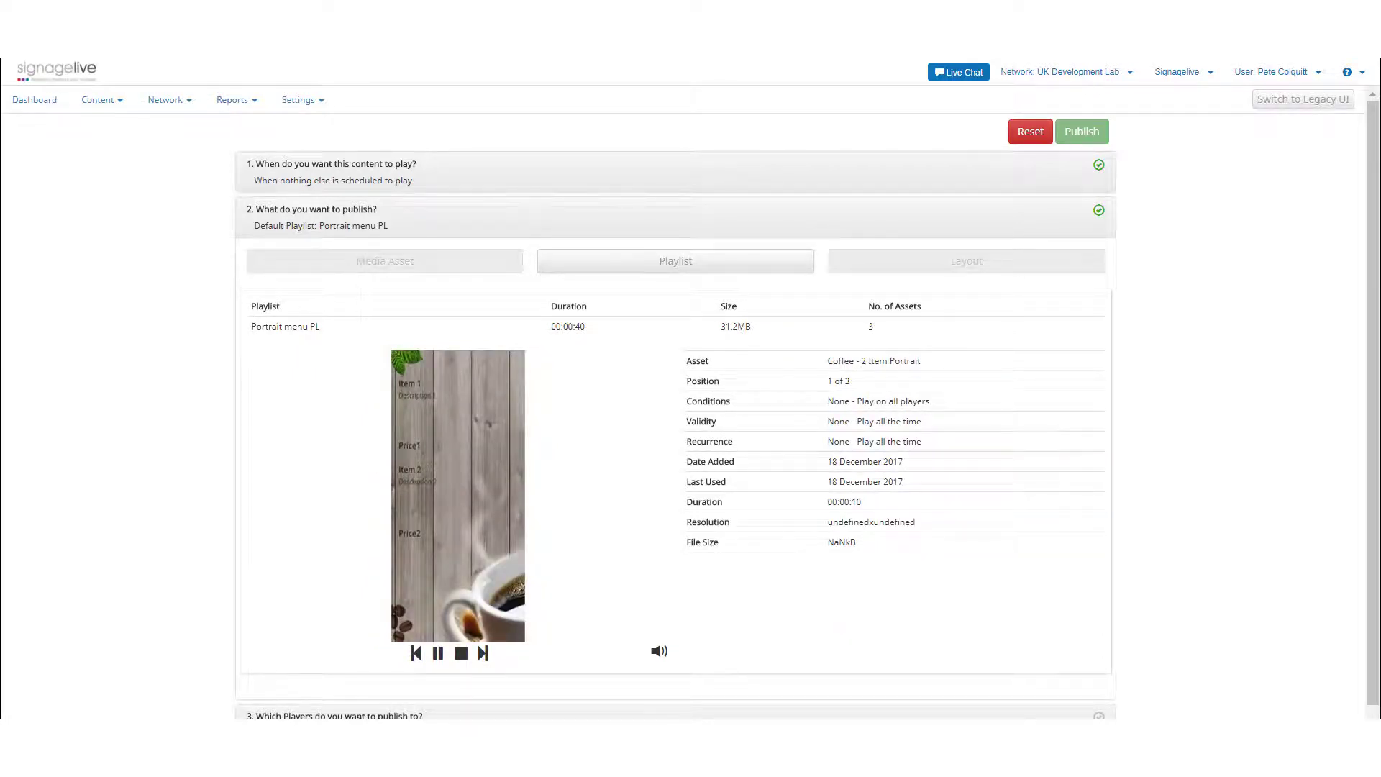
left_click(316, 210)
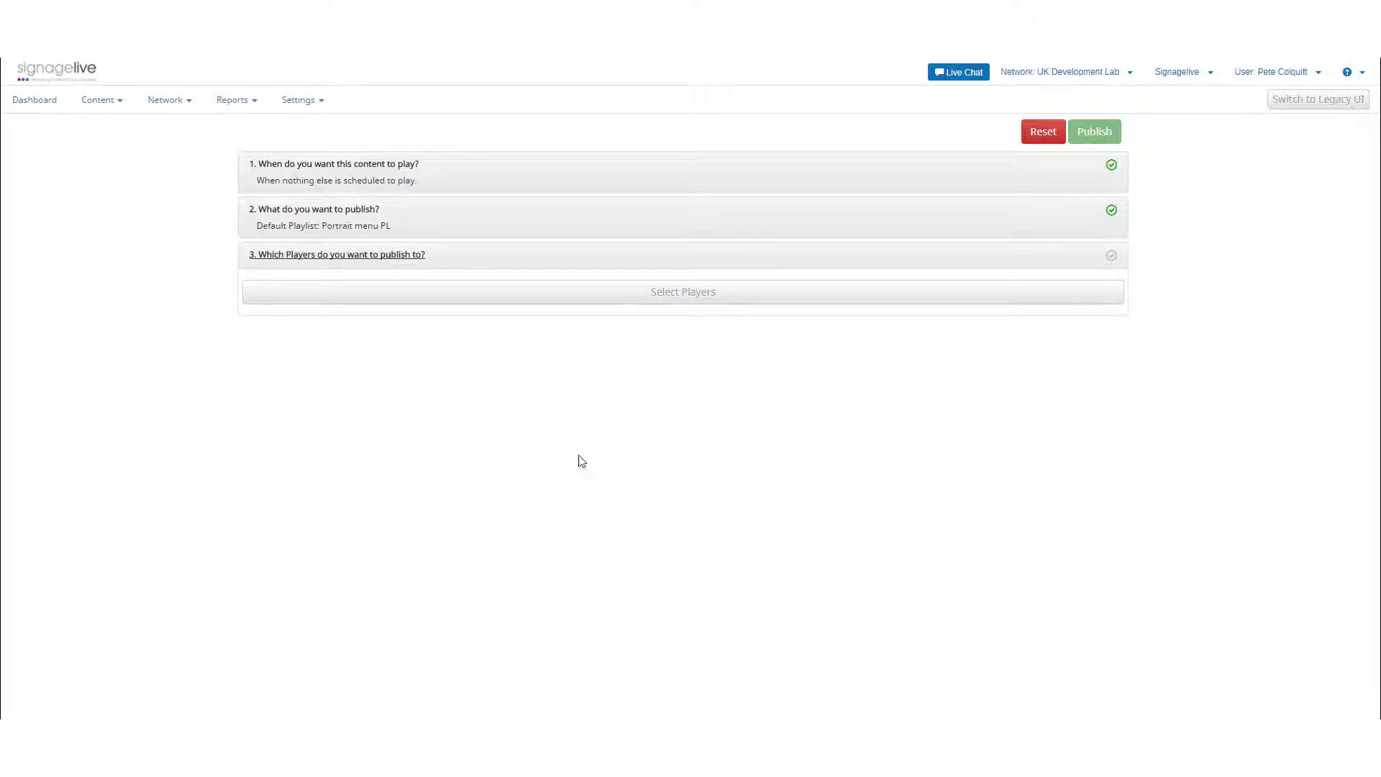
Search players for 'pc office' and confirm the UK Development Lab PC Office player
left_click(683, 291)
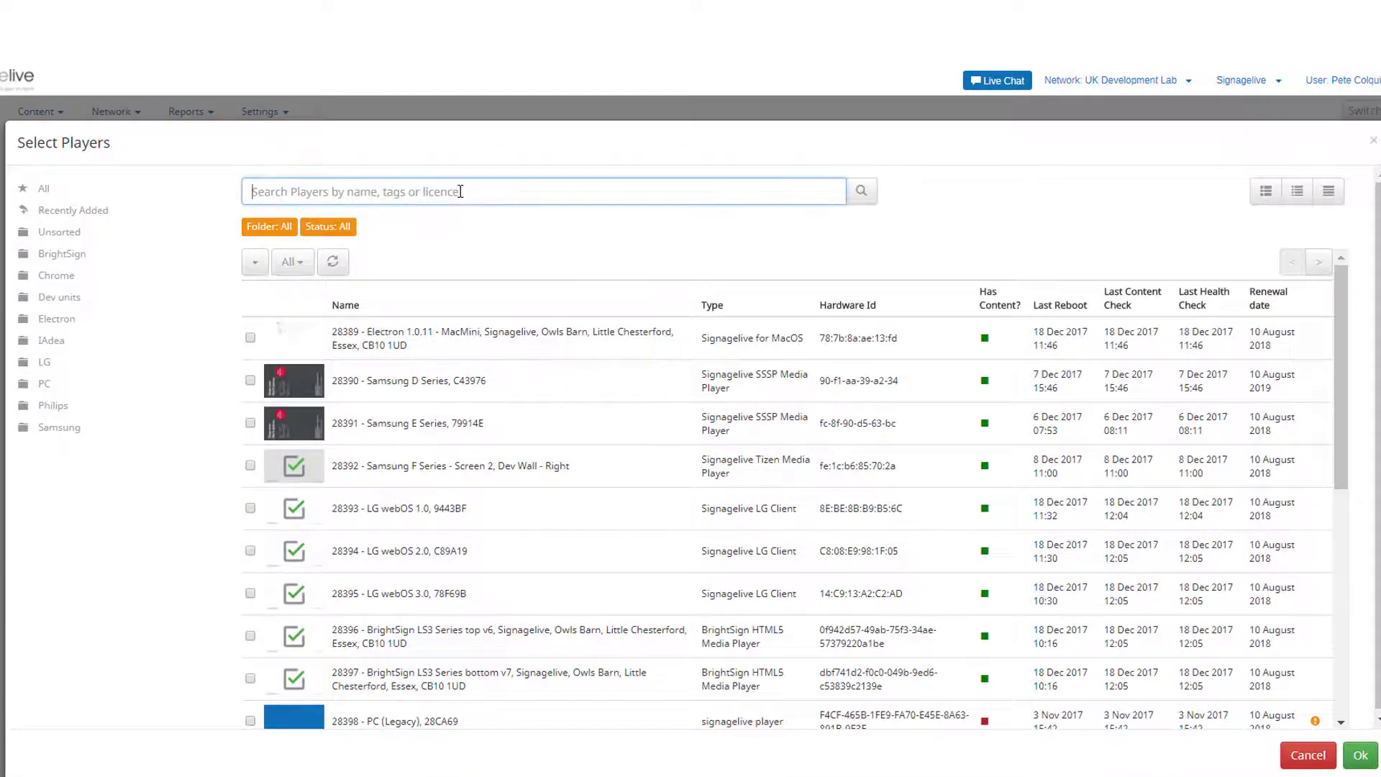
type("pc office")
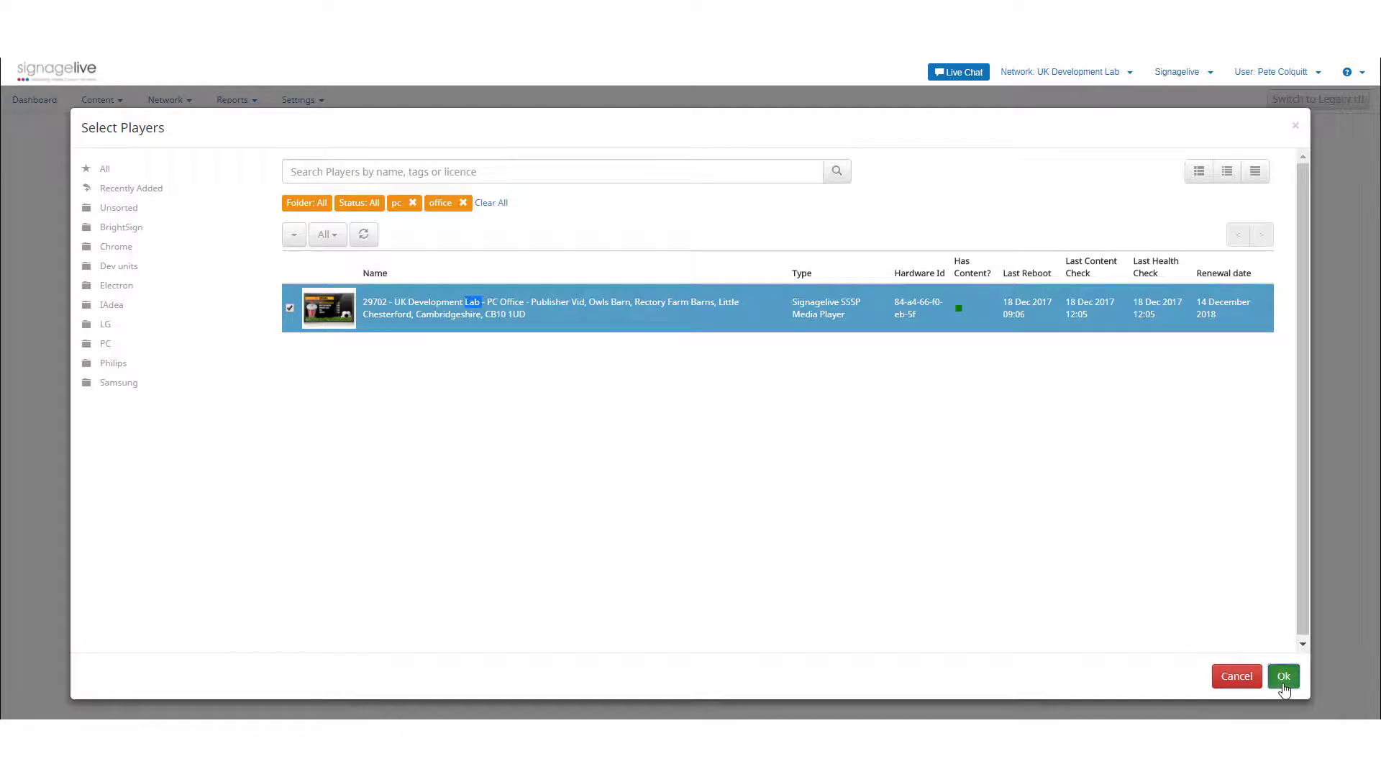
left_click(1284, 676)
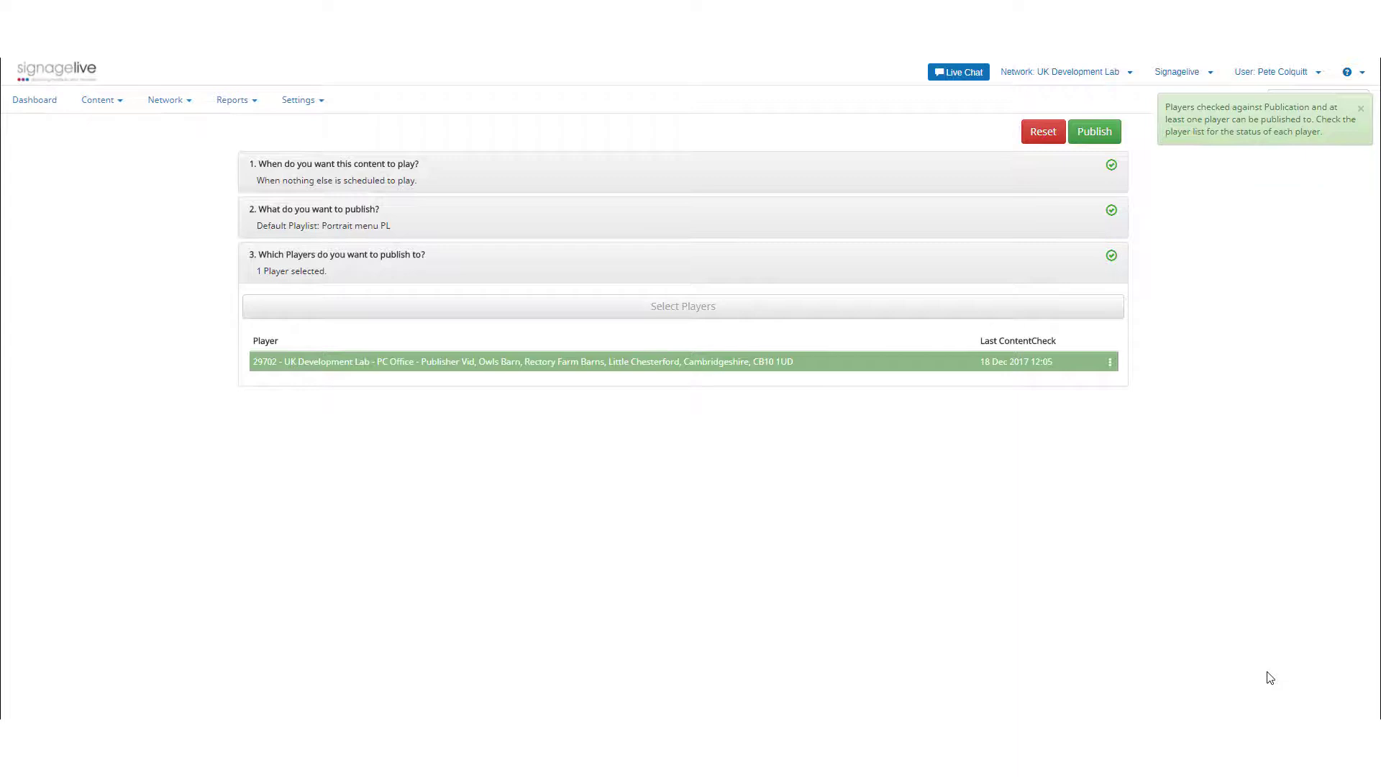
Review the Publication Summary and confirm publishing the playlist to the PC Office player
left_click(1094, 131)
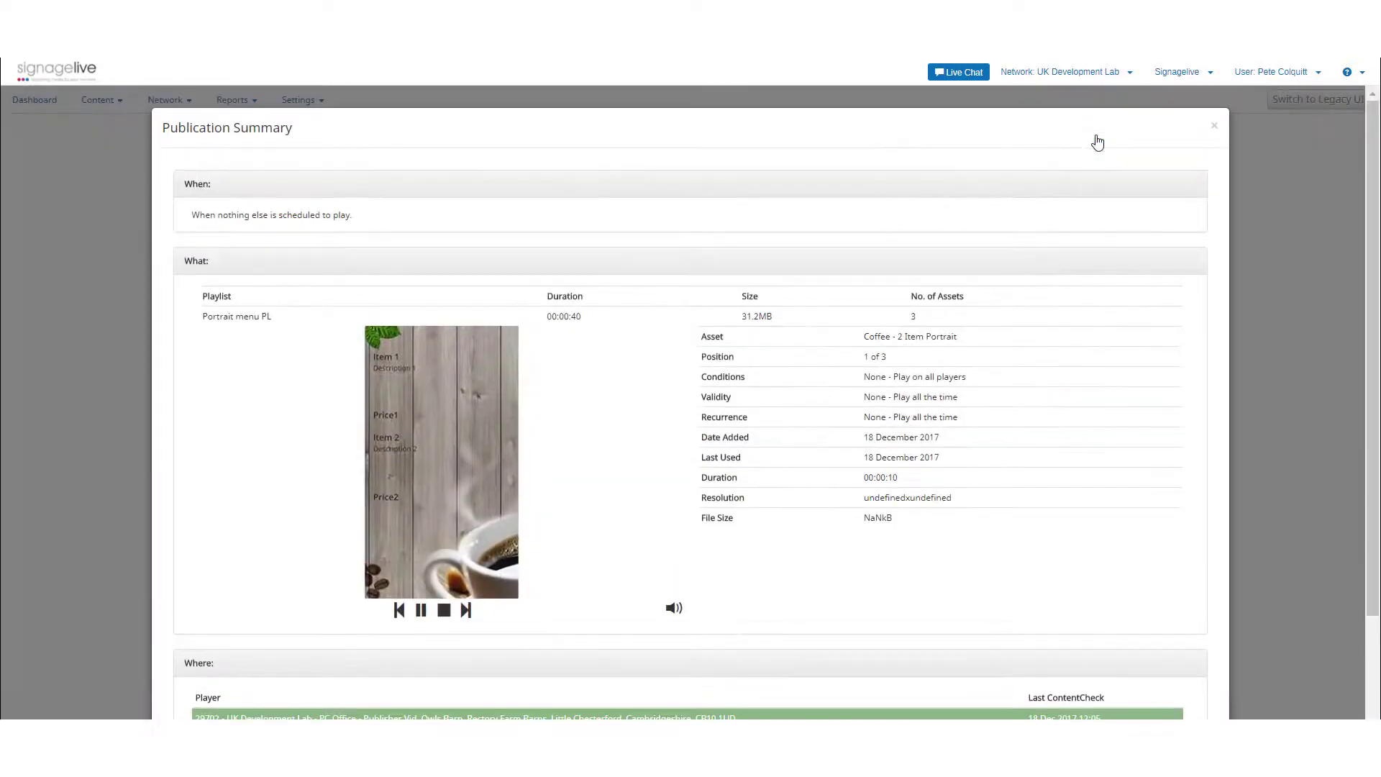
scroll("down", 3)
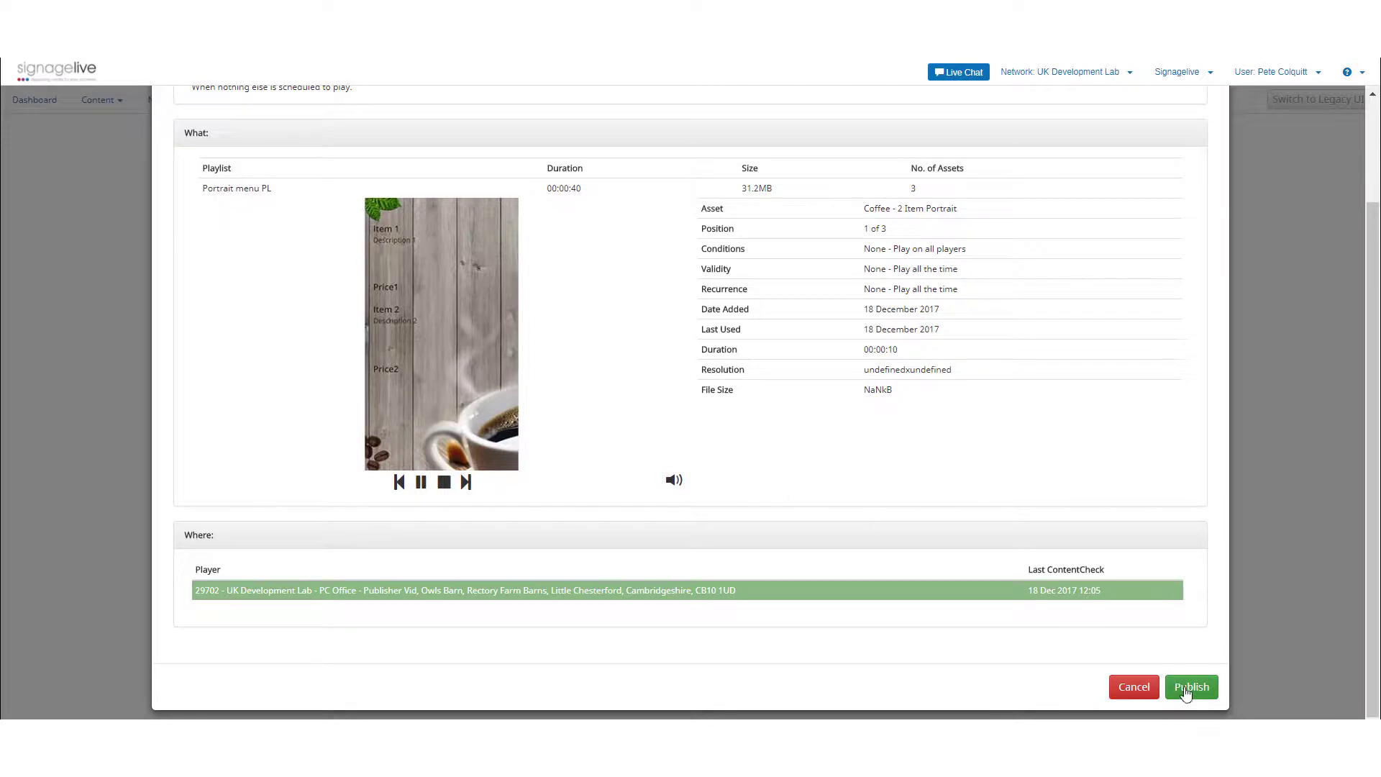
left_click(1191, 686)
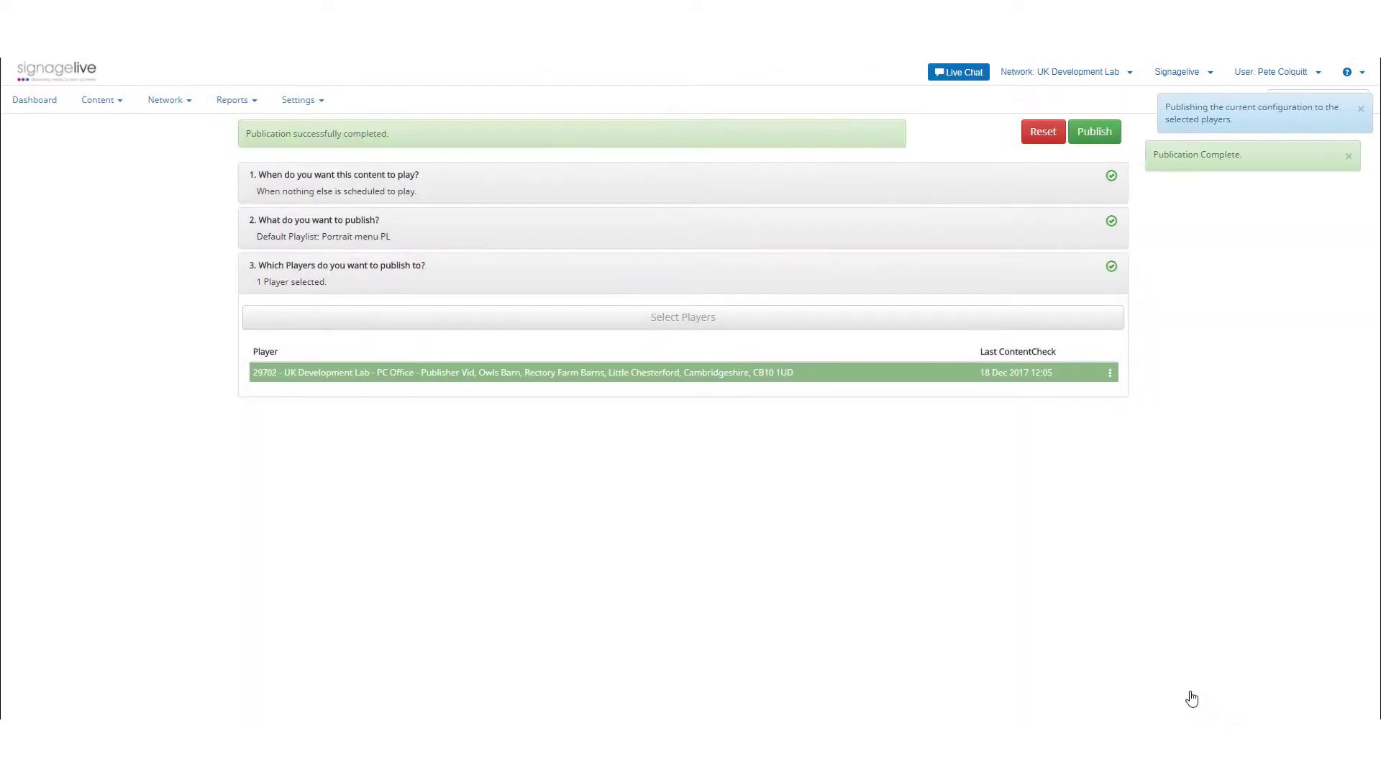